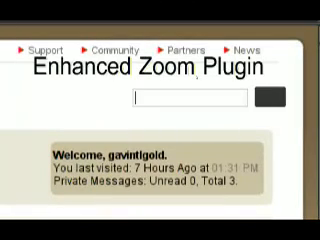
text(visually imap)
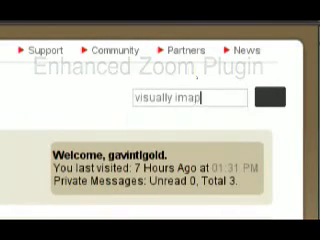
text(aired)
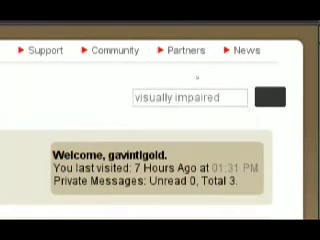
scroll(down, 3)
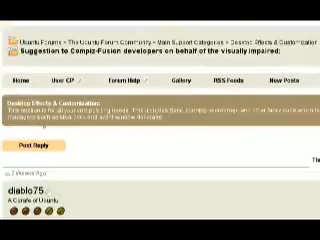
scroll(down, 3)
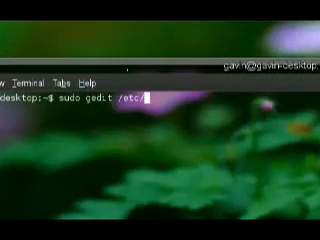
text(apt/)
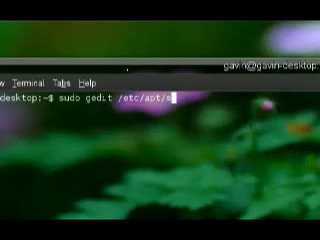
text(sources.)
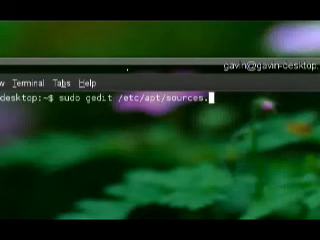
text(list)
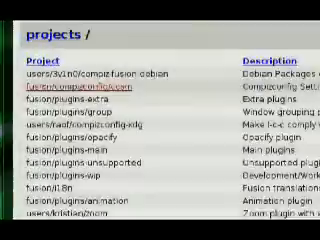
scroll(down, 3)
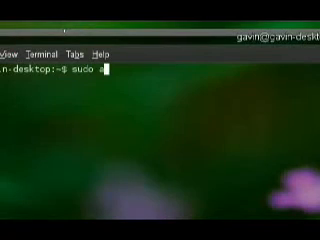
text(pt-get install c)
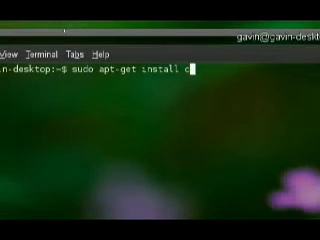
text(git-core)
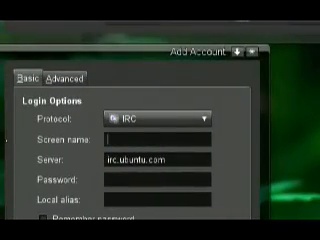
text(yourscreename)
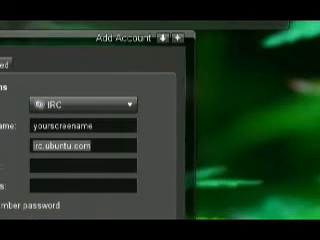
text(irc.freen)
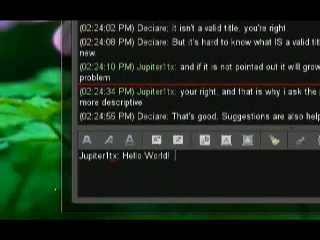
text(I need help with)
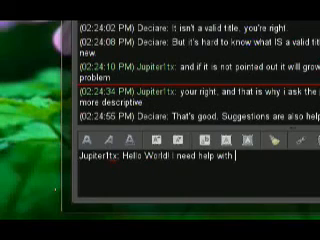
text(fusion)
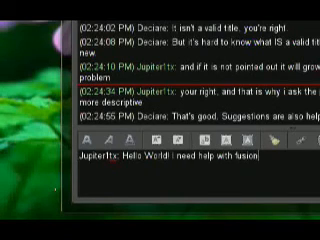